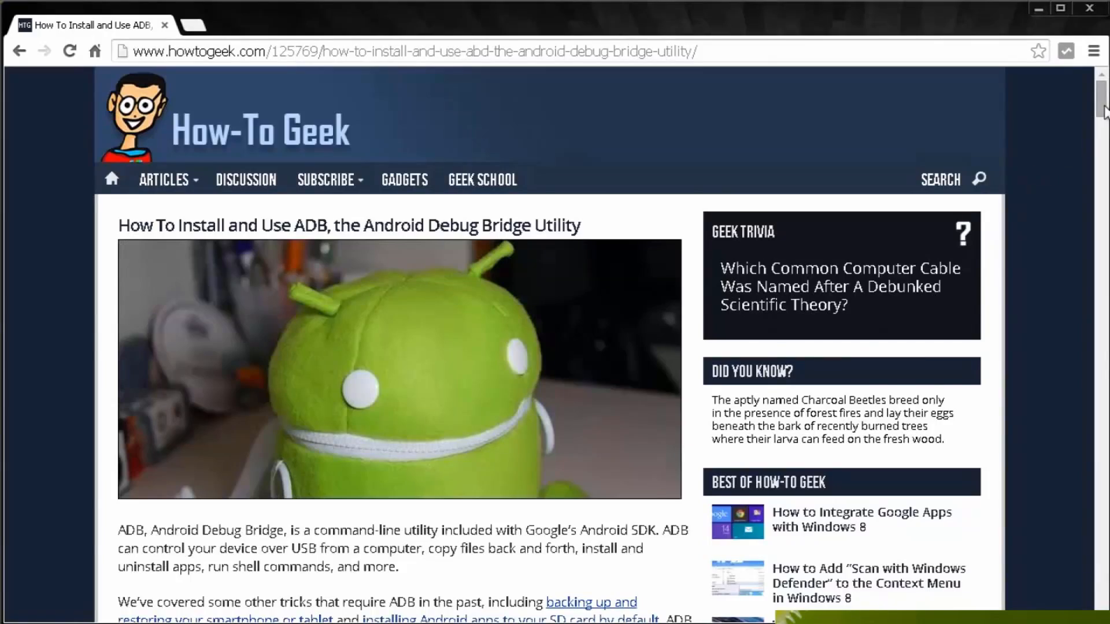
Step: Scroll to the Nexus 5 hammerhead table and download the 5.0 (LRX21O) factory image
scroll("down", 3)
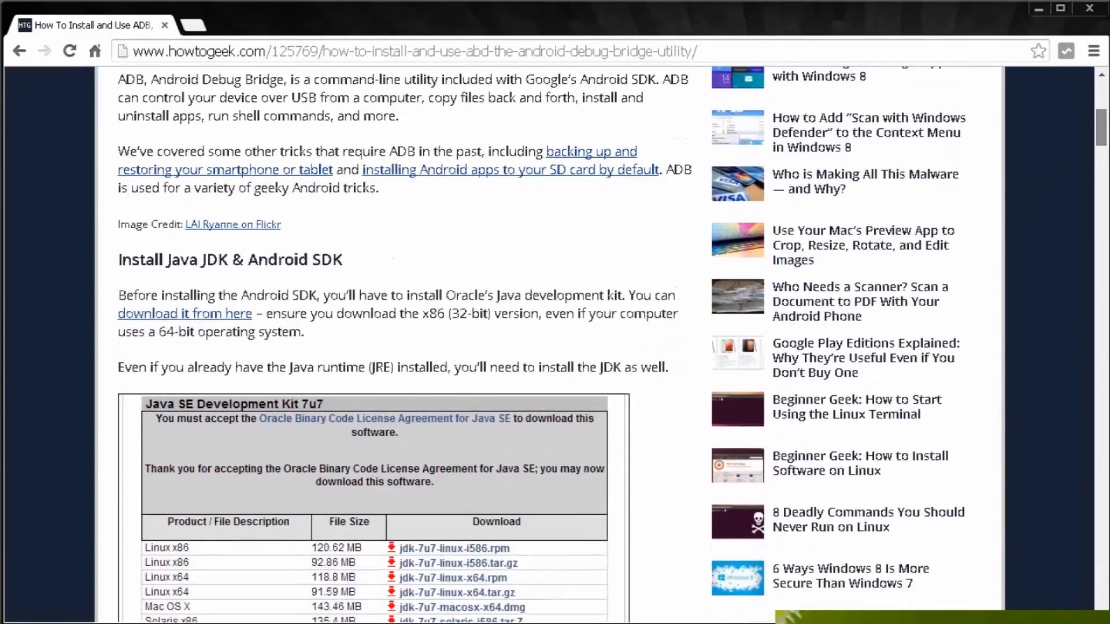
scroll("down", 3)
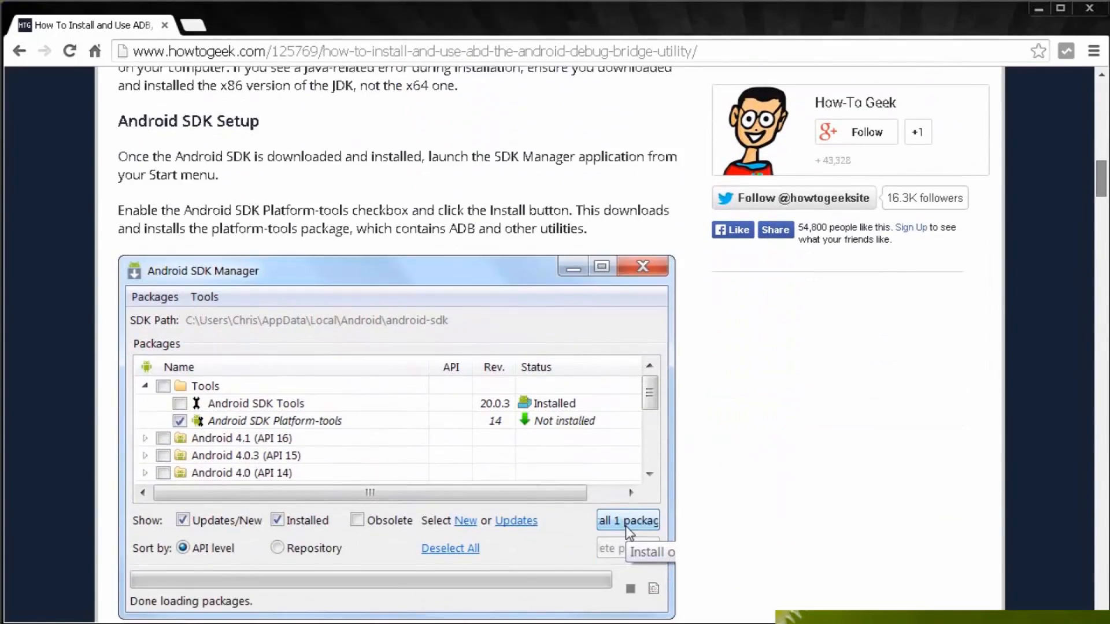
scroll("down", 3)
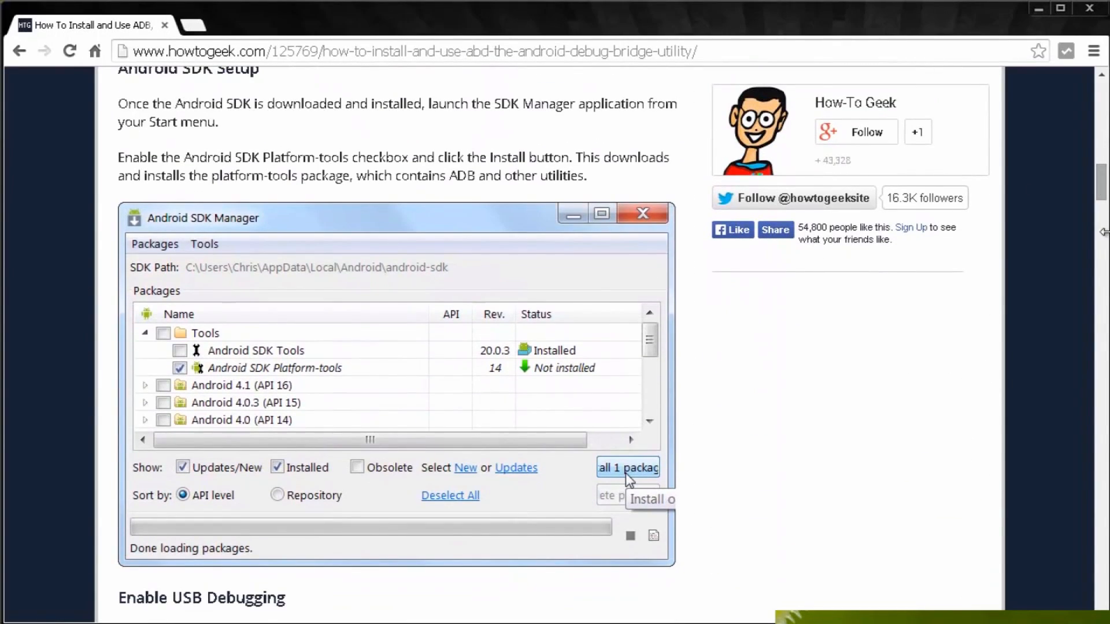
scroll("up", 3)
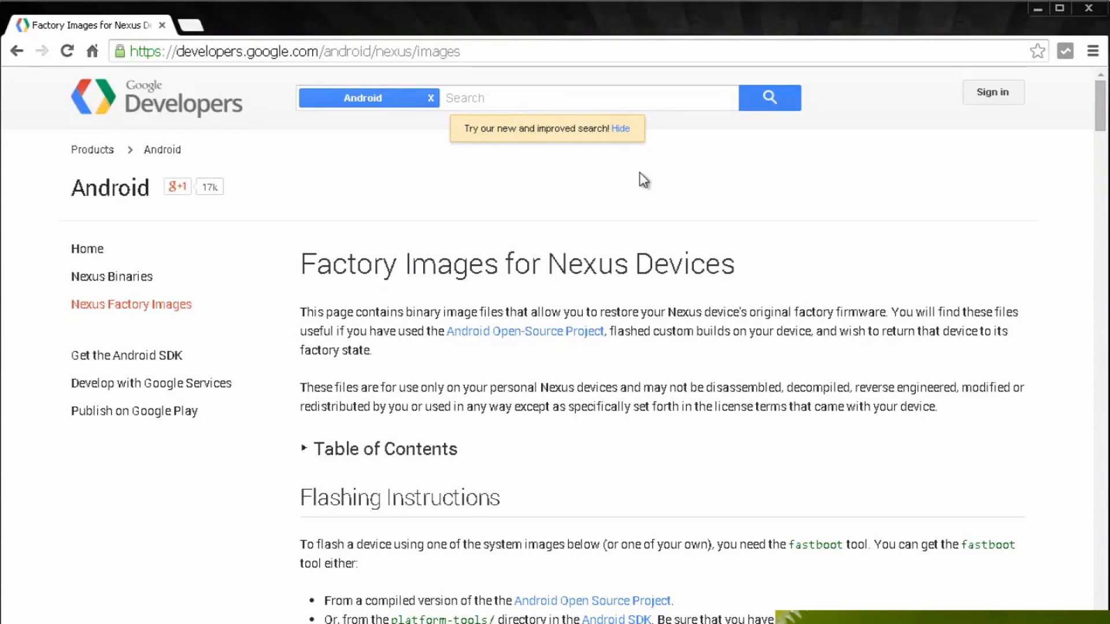
left_click(290, 51)
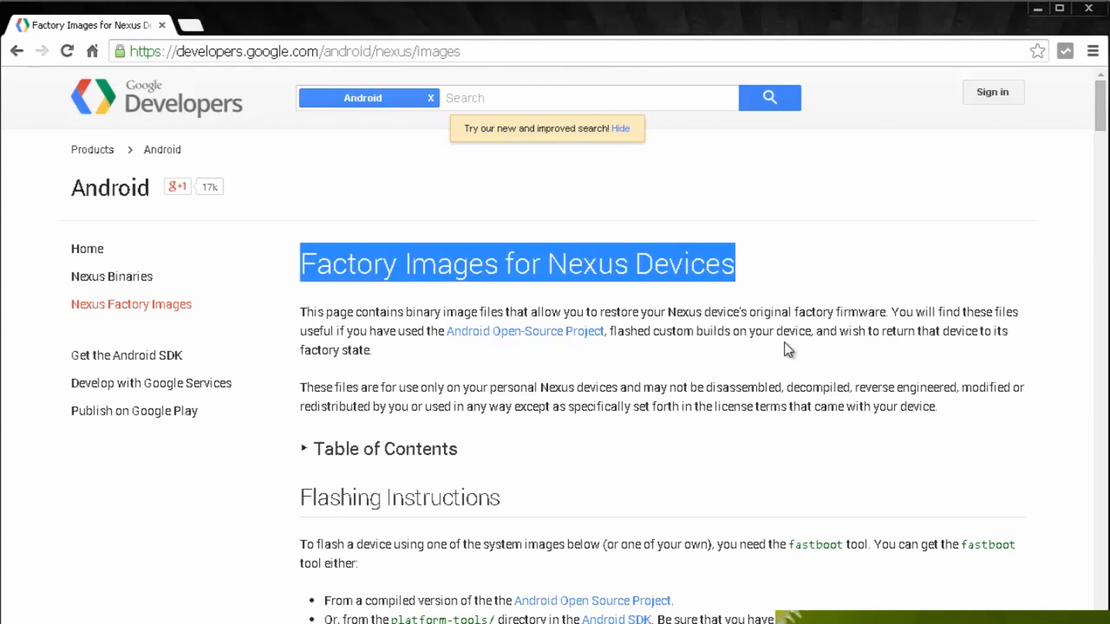
scroll("down", 3)
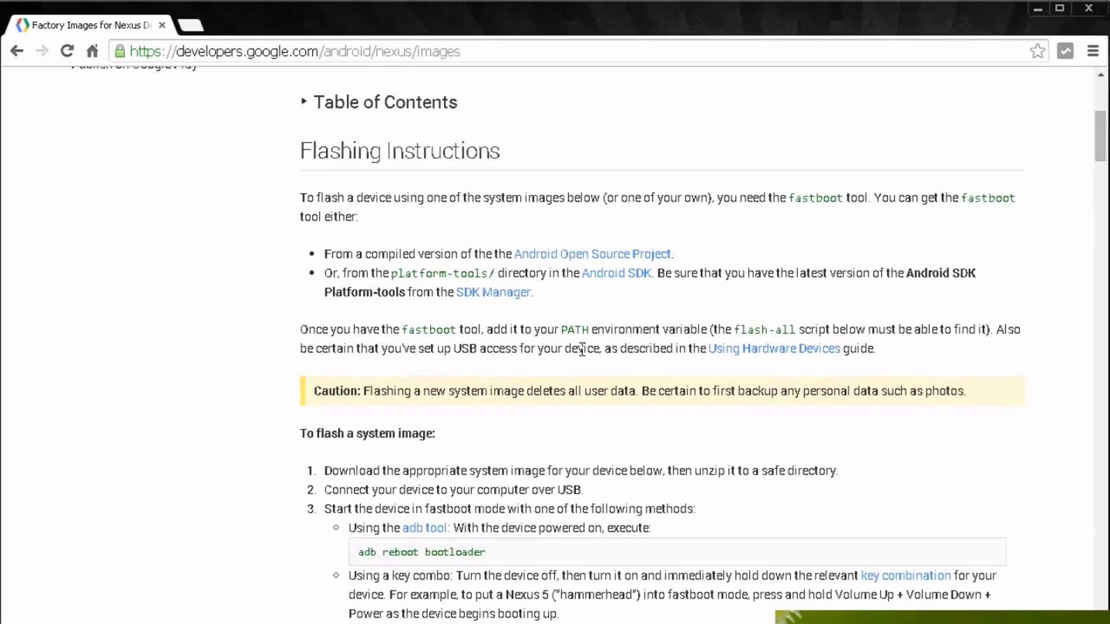
scroll("down", 3)
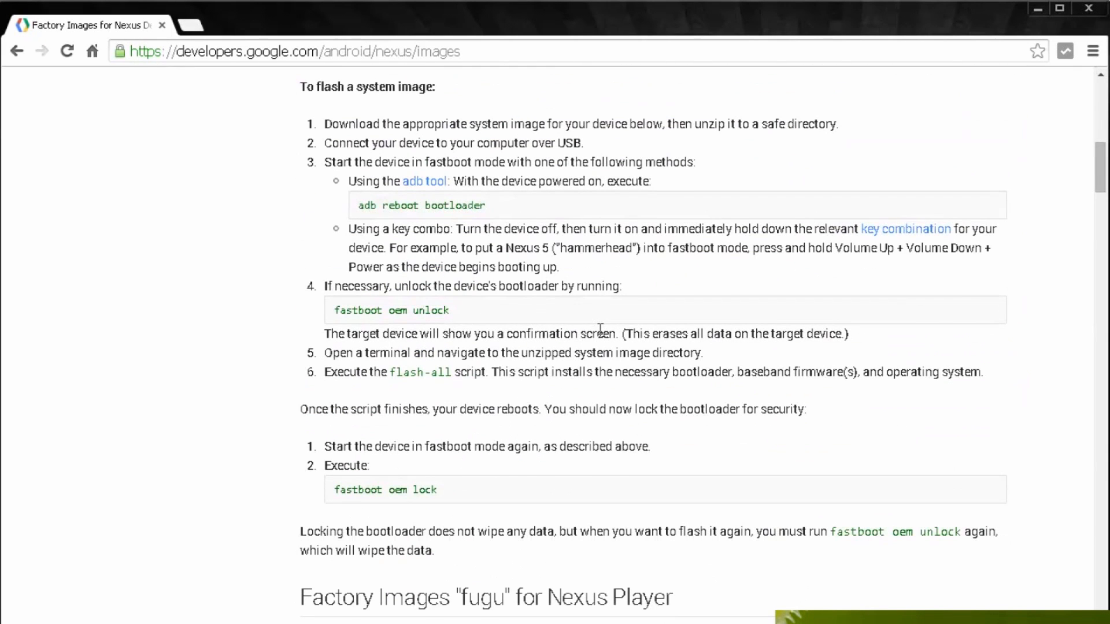
scroll("down", 3)
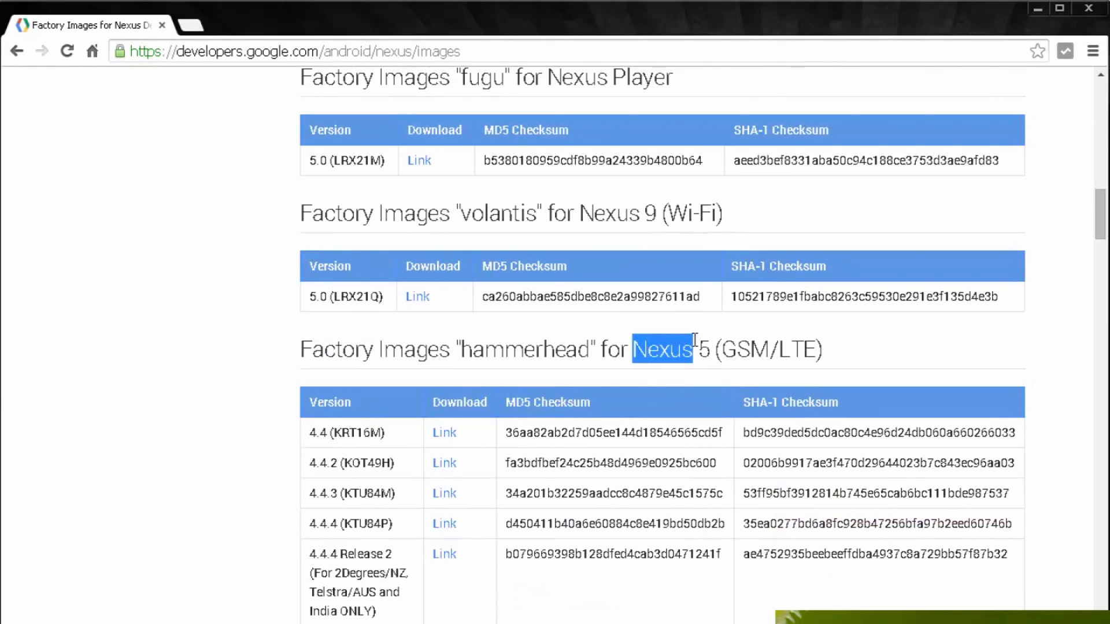
scroll("down", 3)
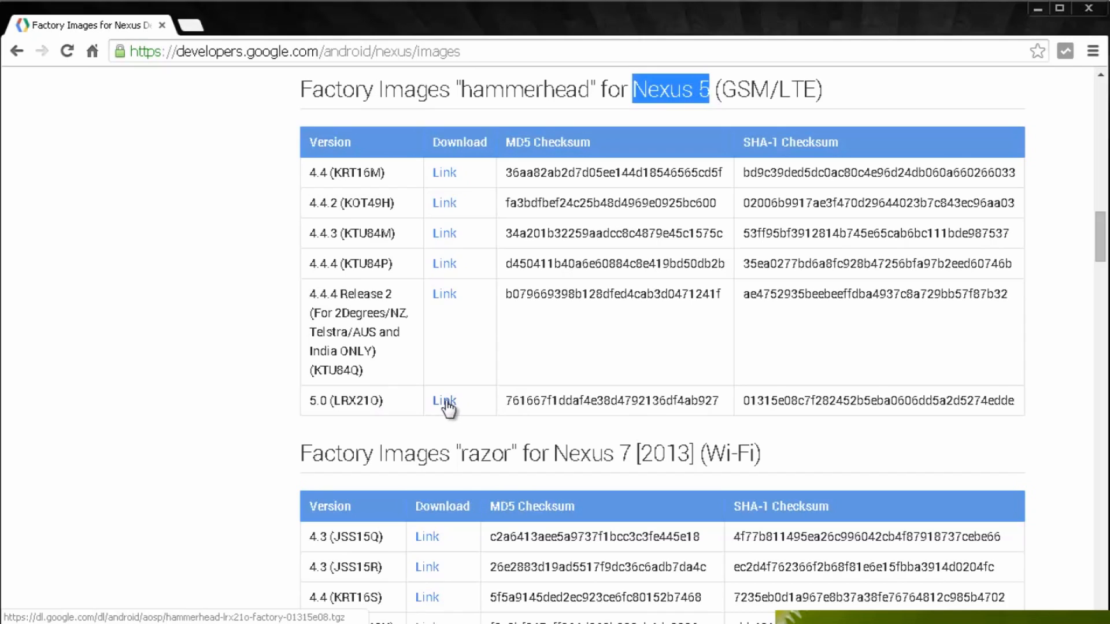
left_click(443, 400)
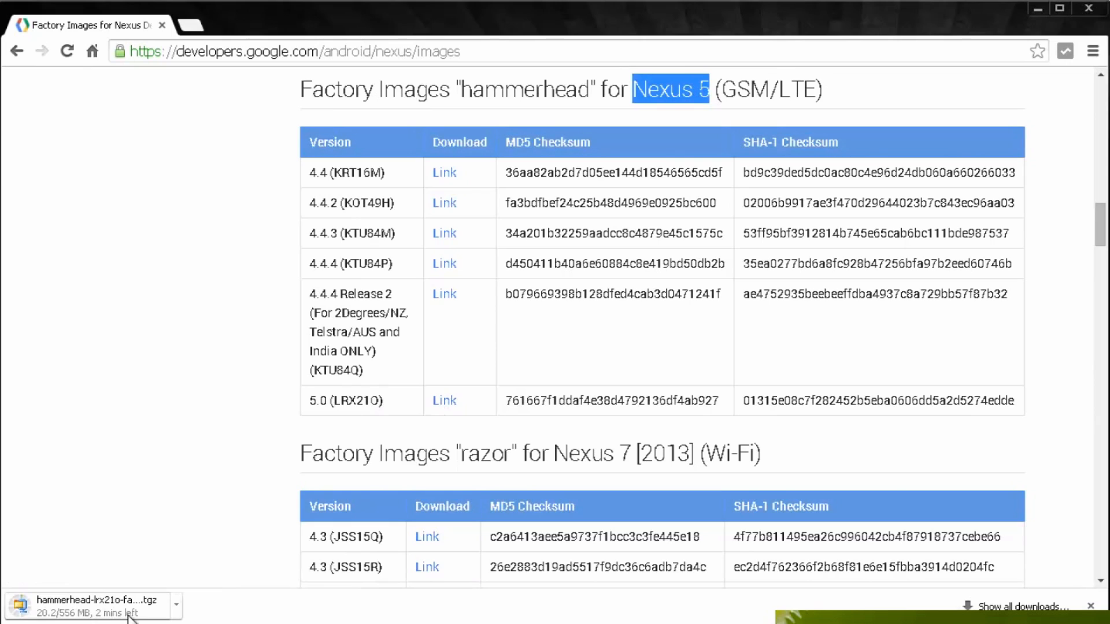
mouse_move(215, 610)
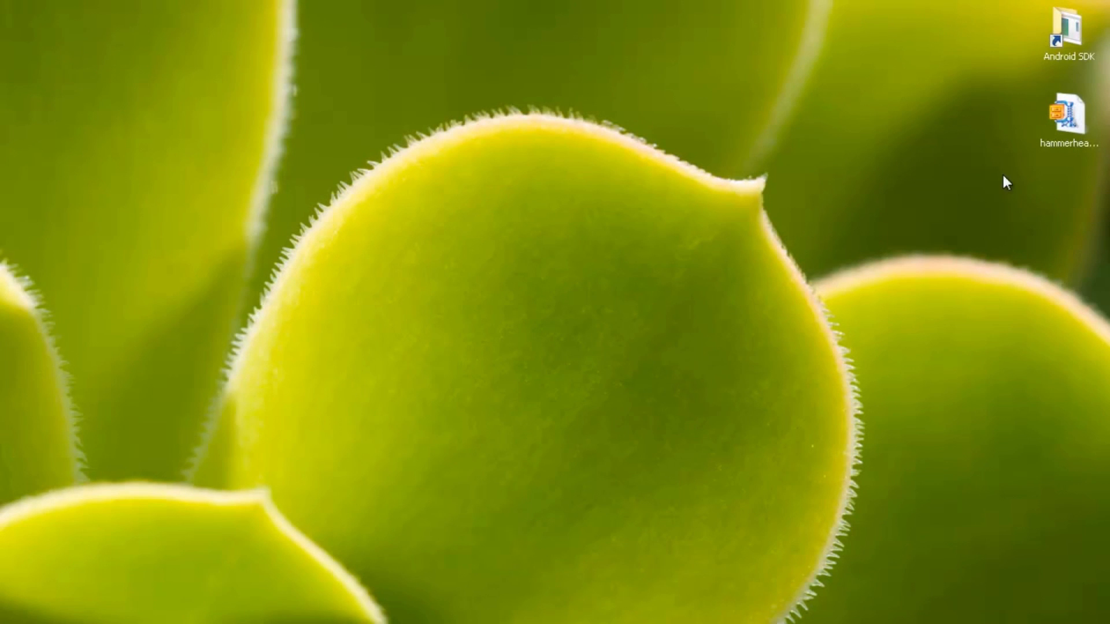
Step: Extract the hammerhead archive with 7-Zip and open the extracted hammerhead-lrx21o folder
right_click(1067, 113)
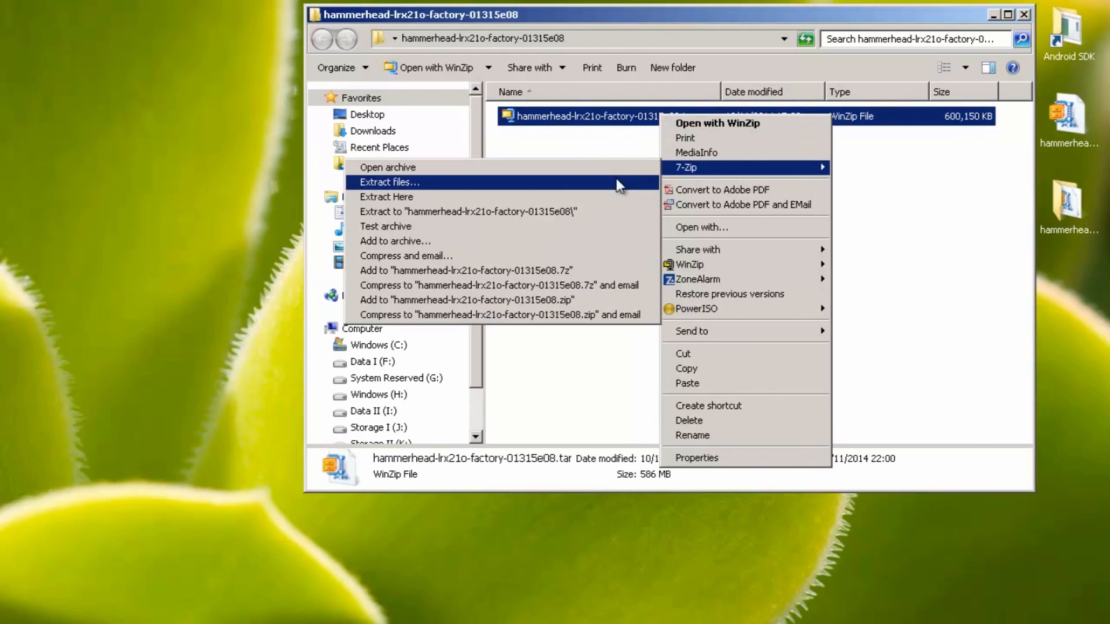
left_click(387, 196)
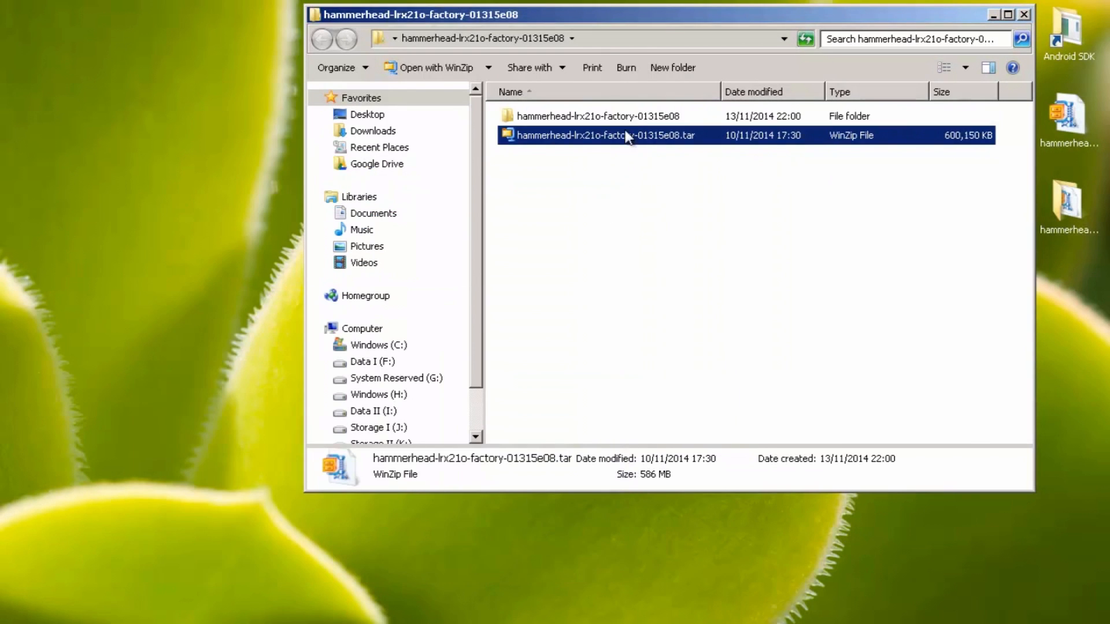
double_click(584, 116)
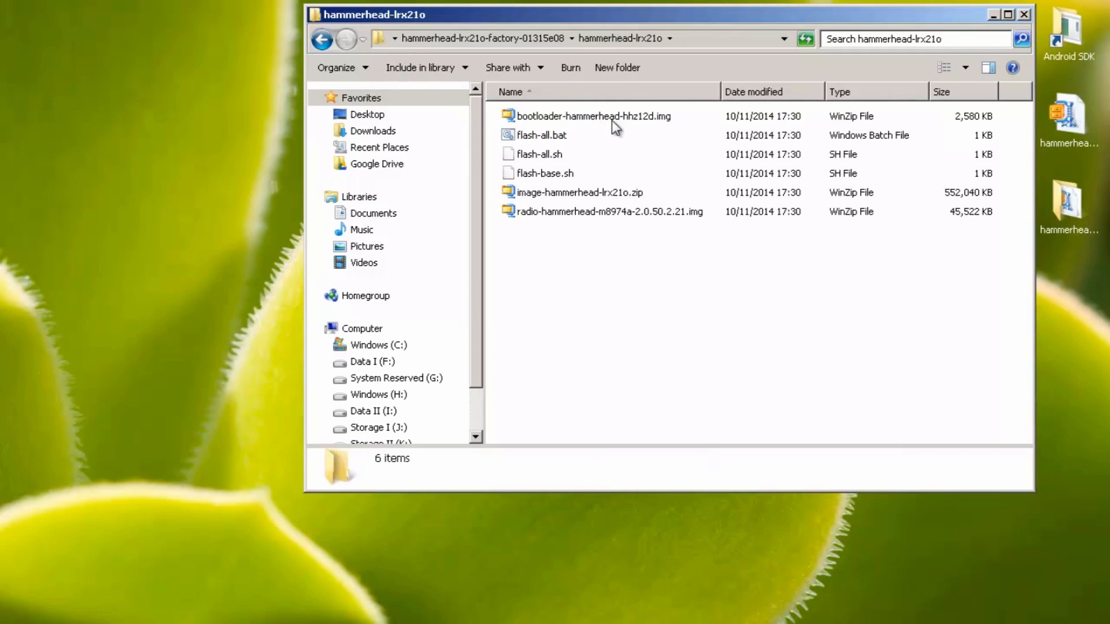
Step: Copy all six factory image files, then close the folder window
key("ctrl+a")
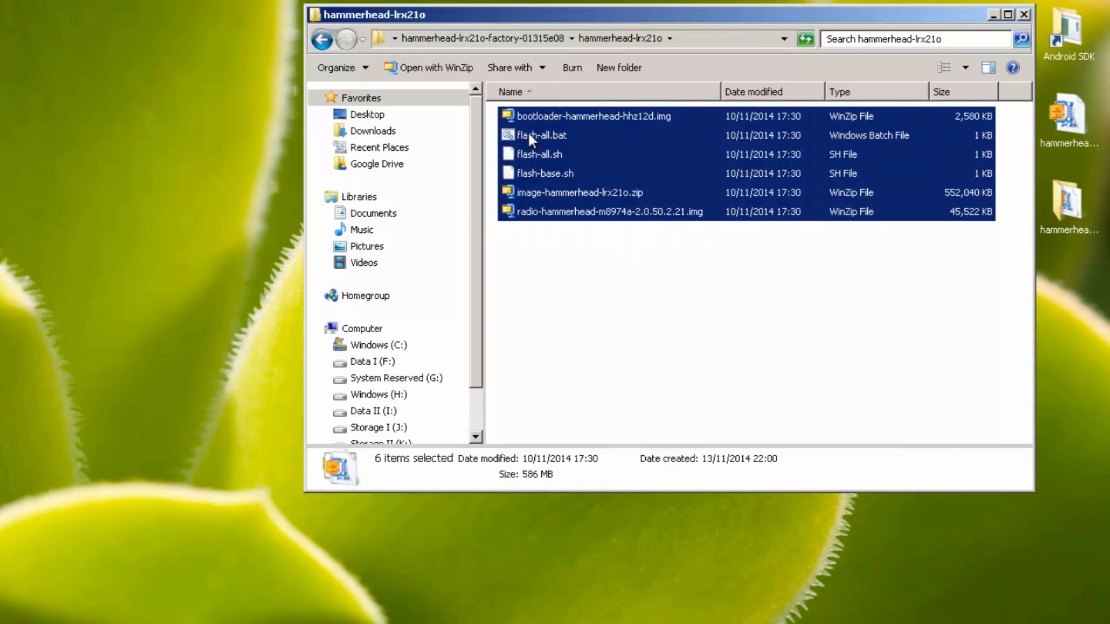
right_click(538, 135)
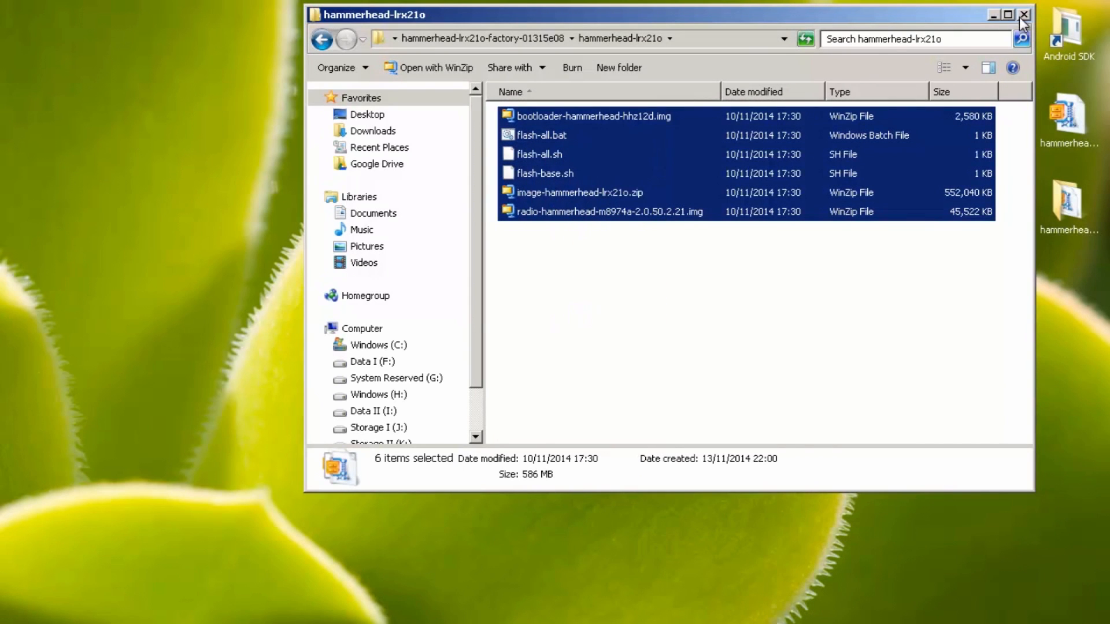
left_click(1022, 17)
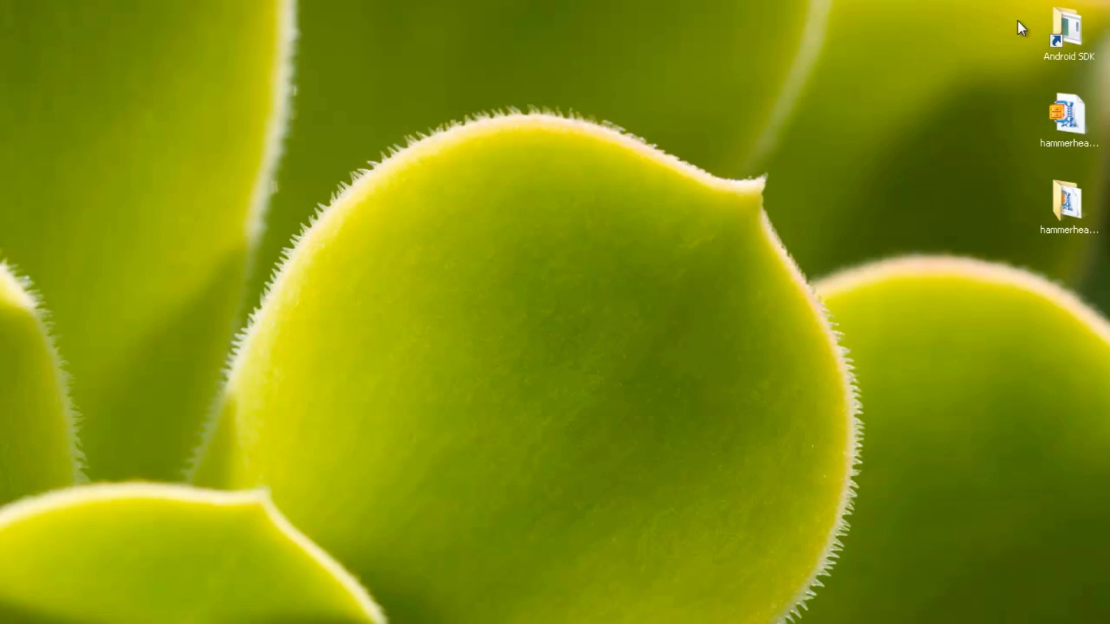
Step: Paste the copied factory image files into Android SDK > sdk > platform-tools
double_click(1065, 28)
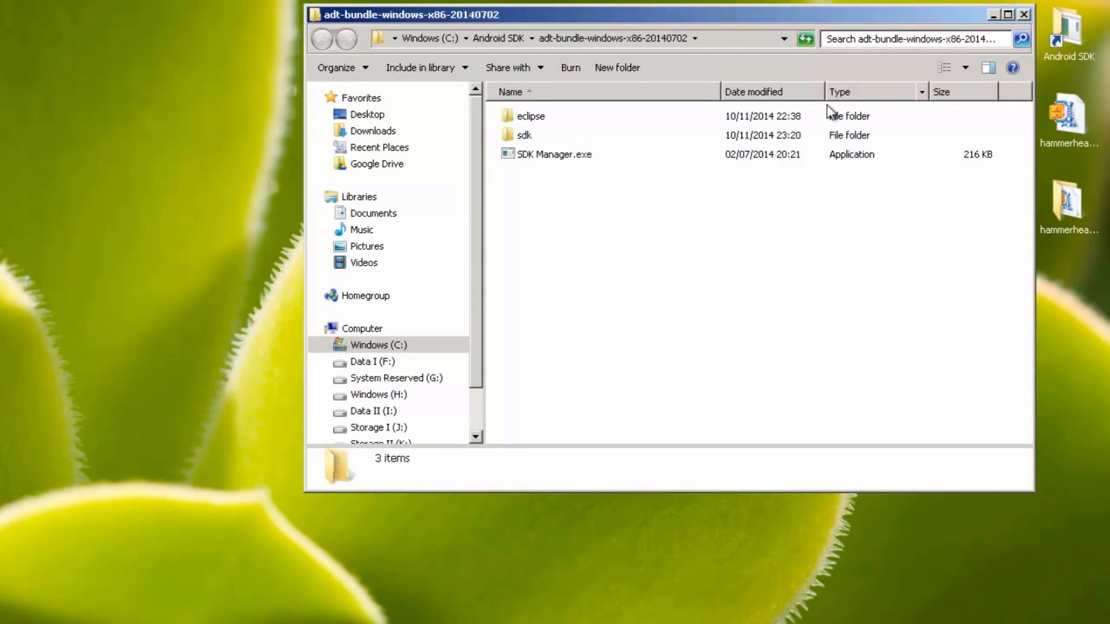
double_click(524, 135)
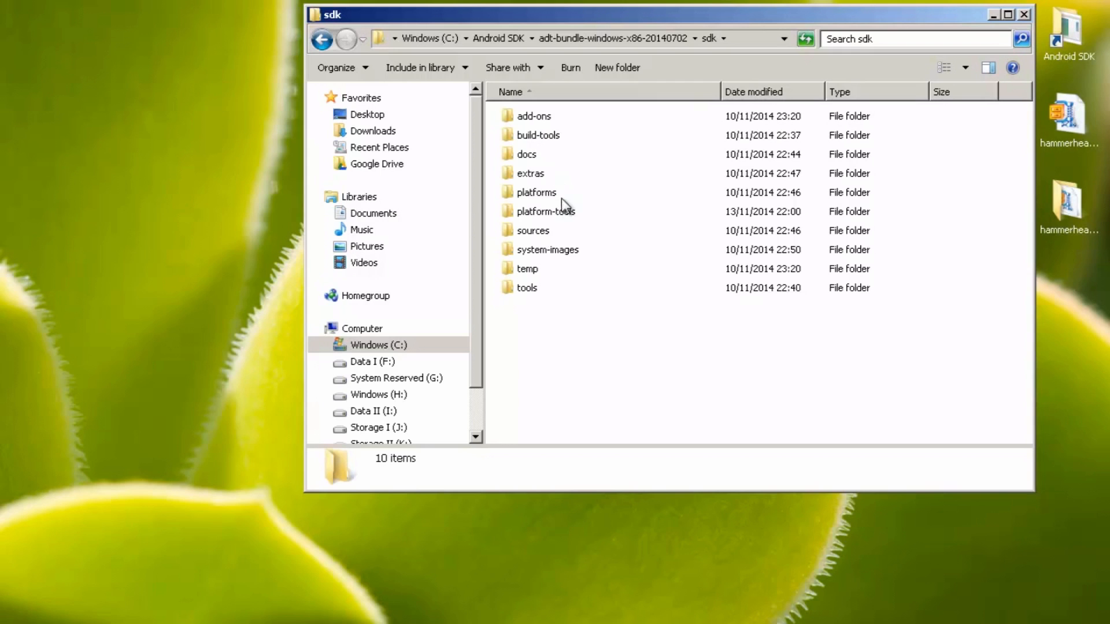
double_click(545, 210)
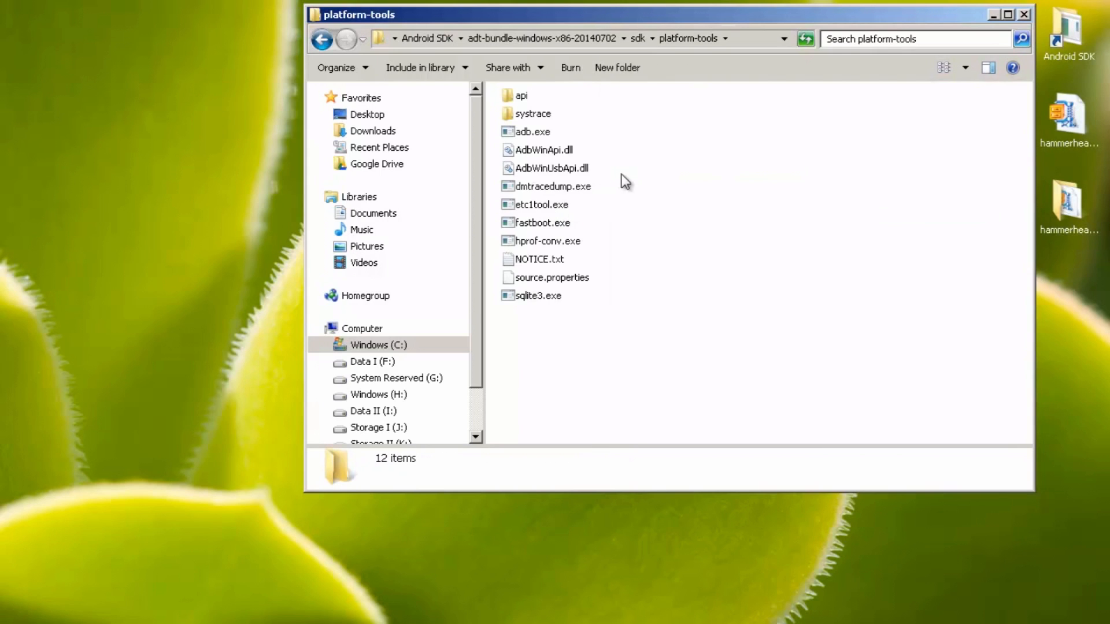
right_click(623, 181)
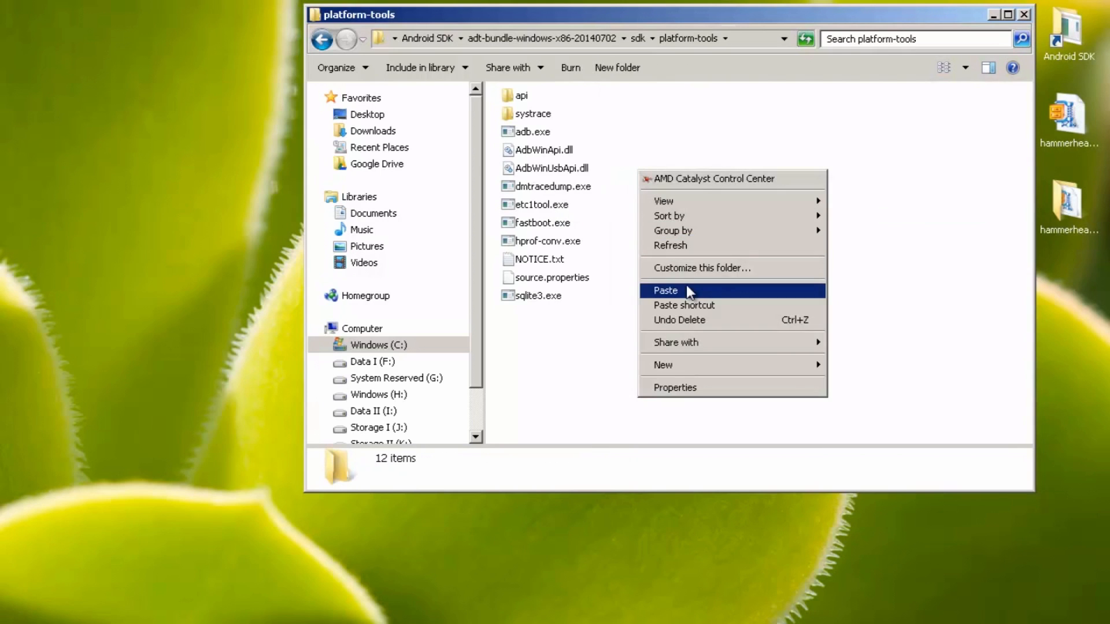
left_click(665, 291)
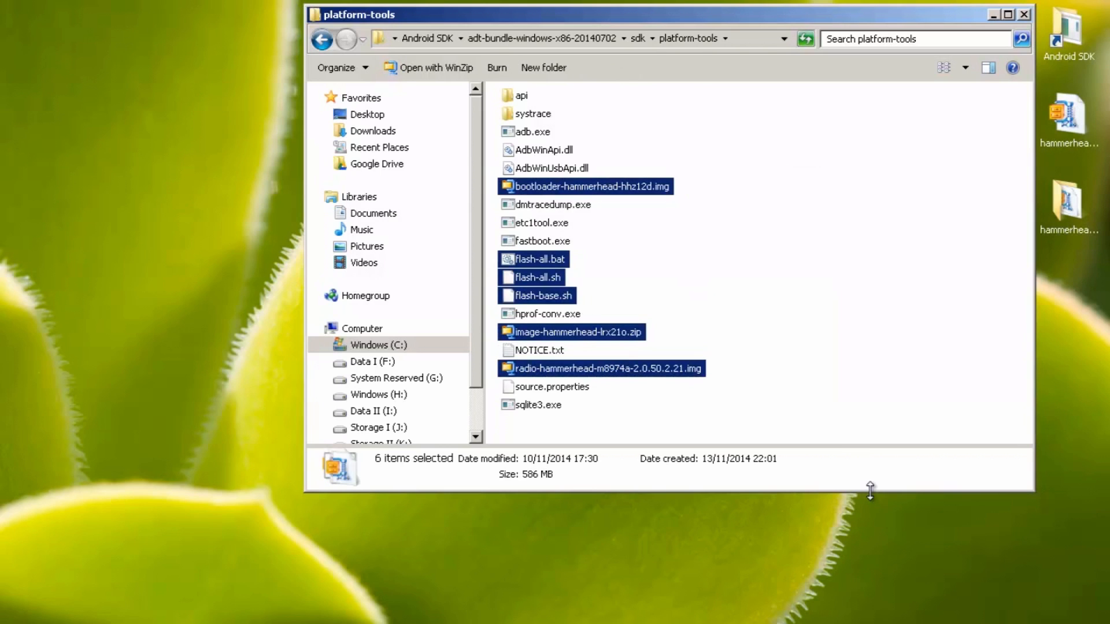
mouse_move(772, 409)
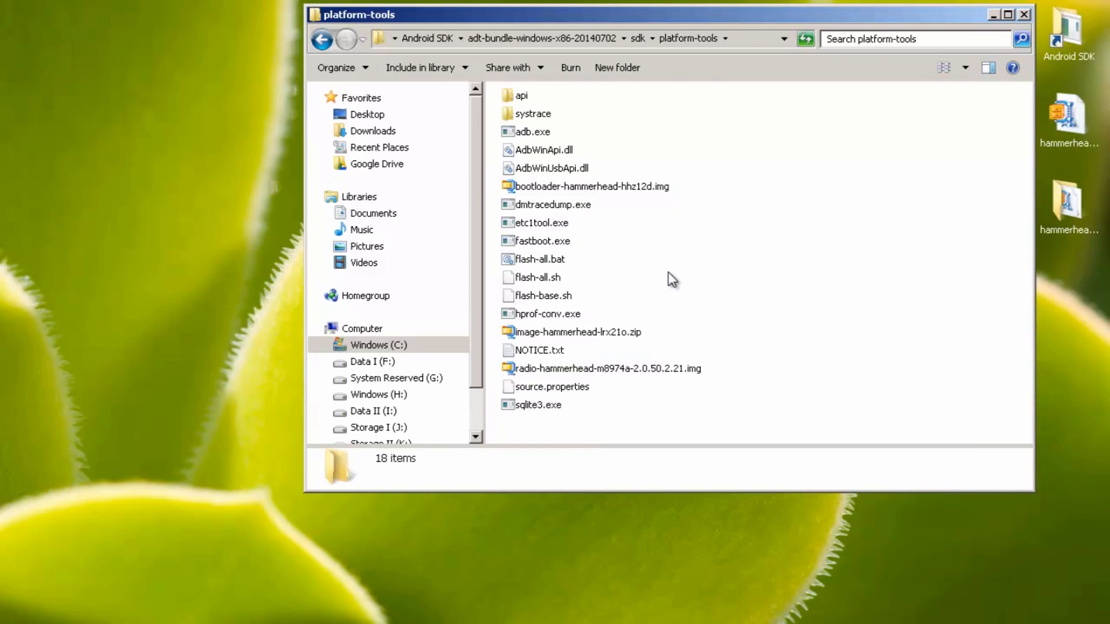
mouse_move(665, 251)
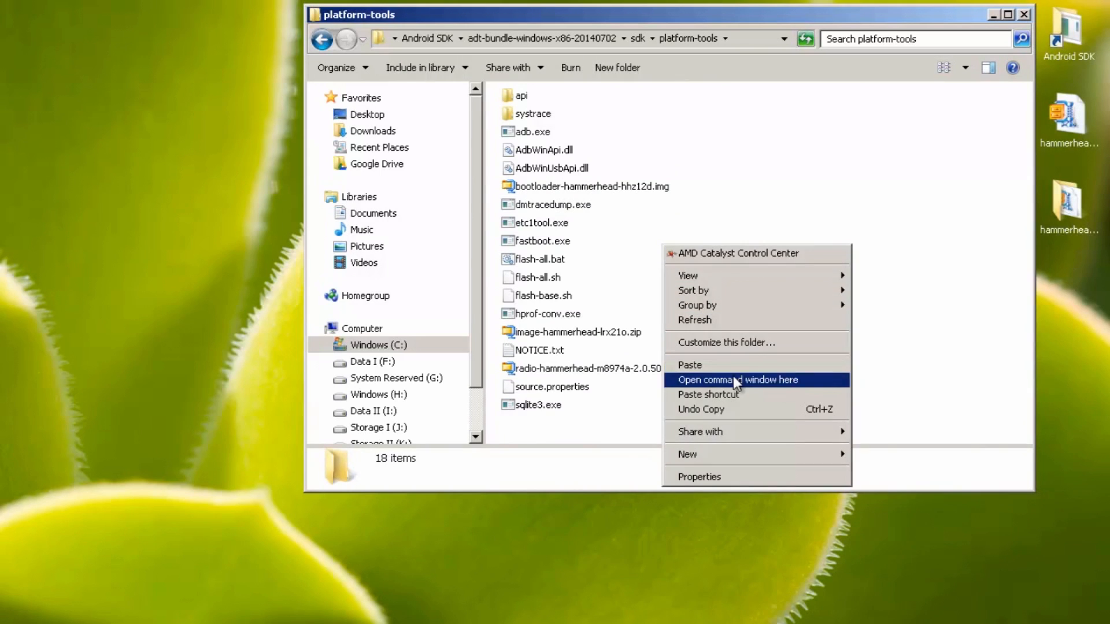
Step: Run 'fastboot devices' from a platform-tools command window to confirm the phone, then close it
left_click(738, 380)
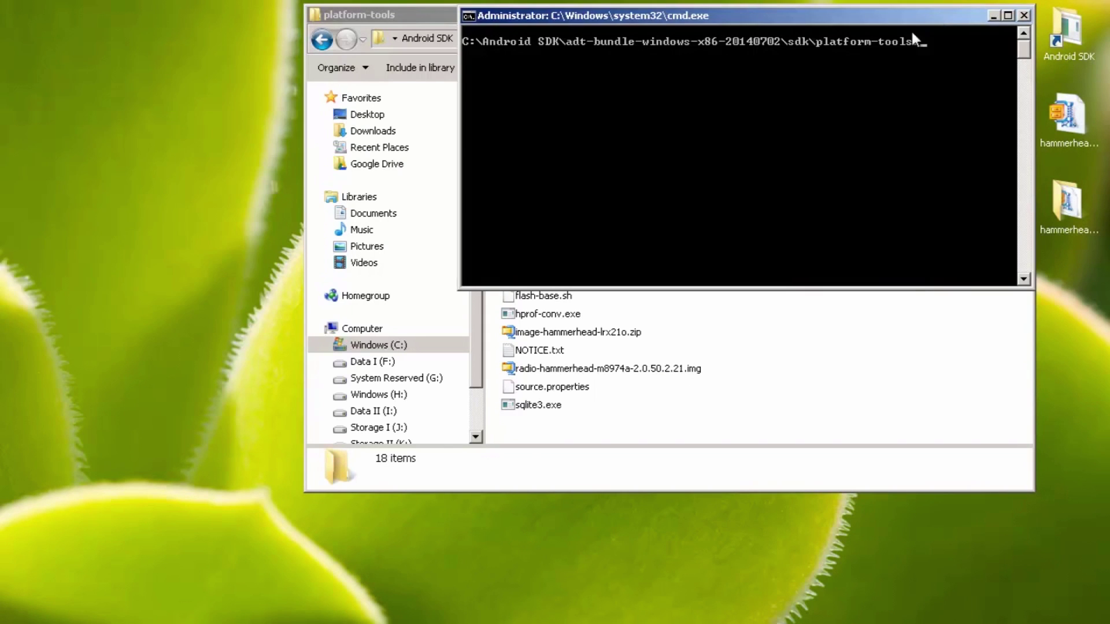
mouse_move(1041, 23)
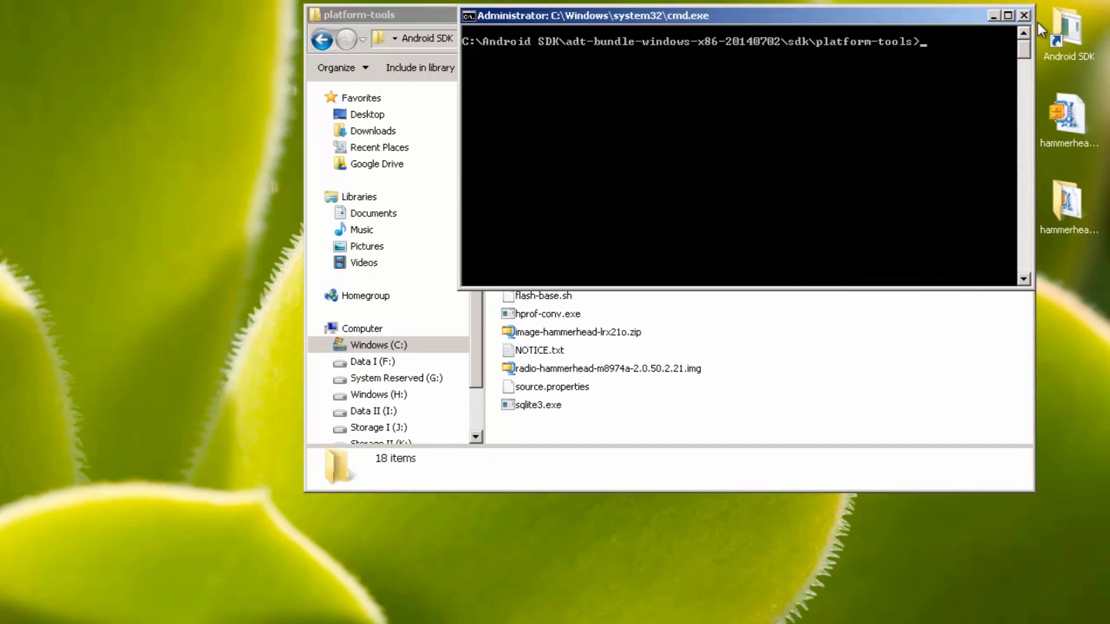
type("f")
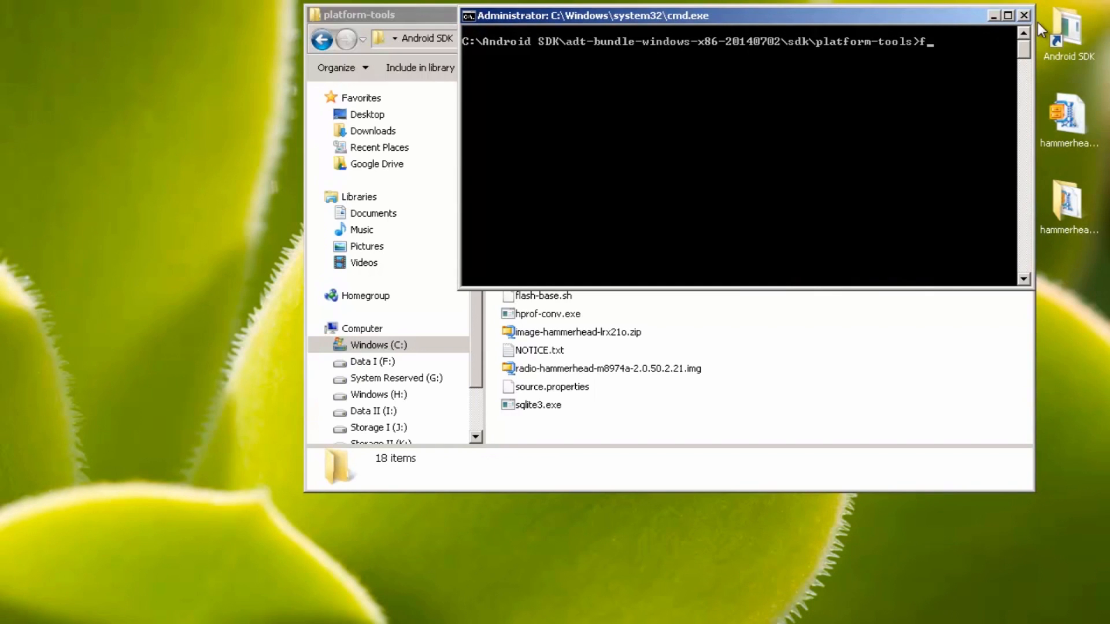
type("astboot")
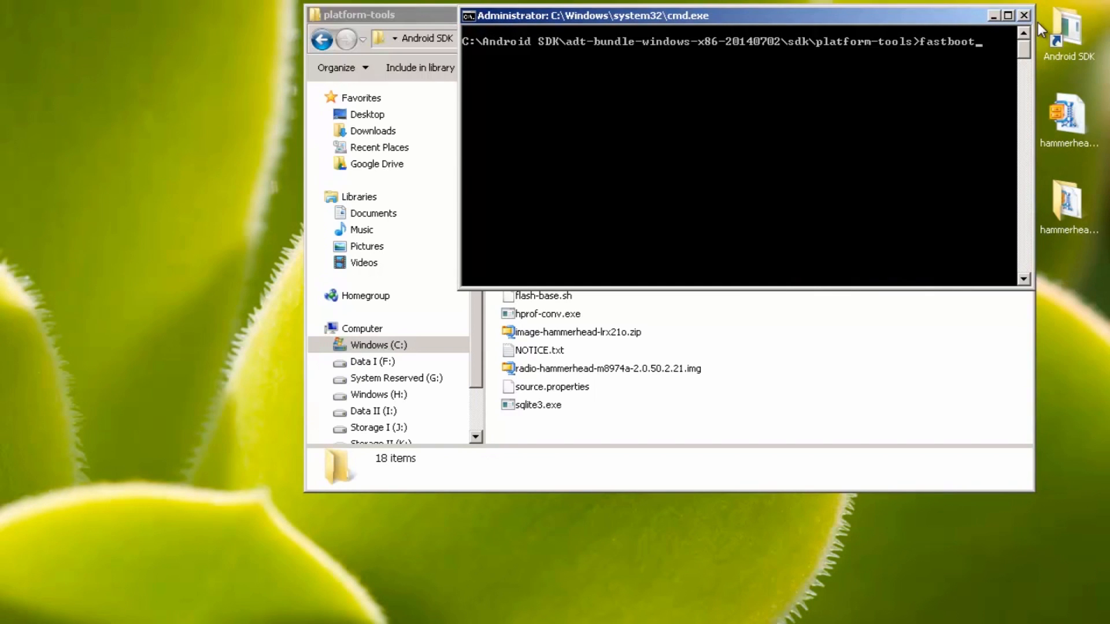
type("devices")
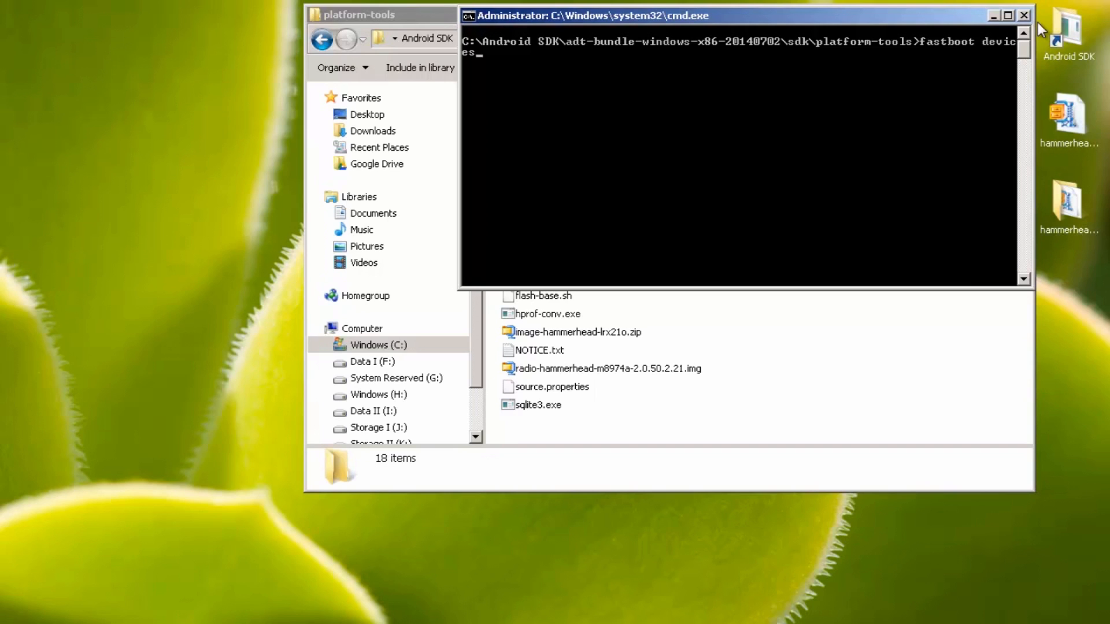
key("Return")
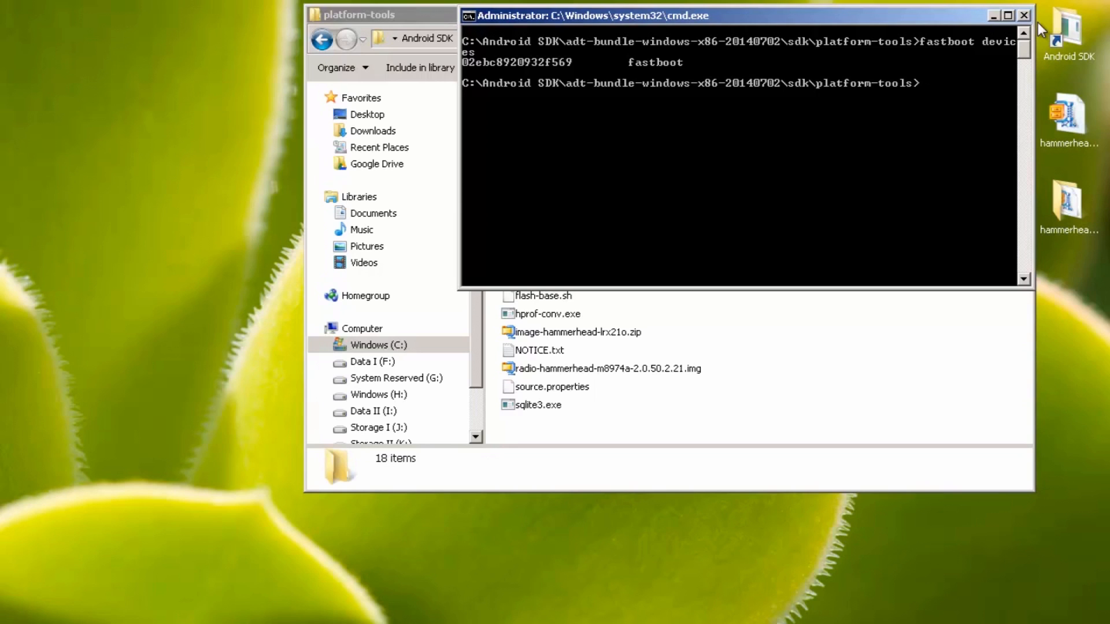
left_click(1021, 15)
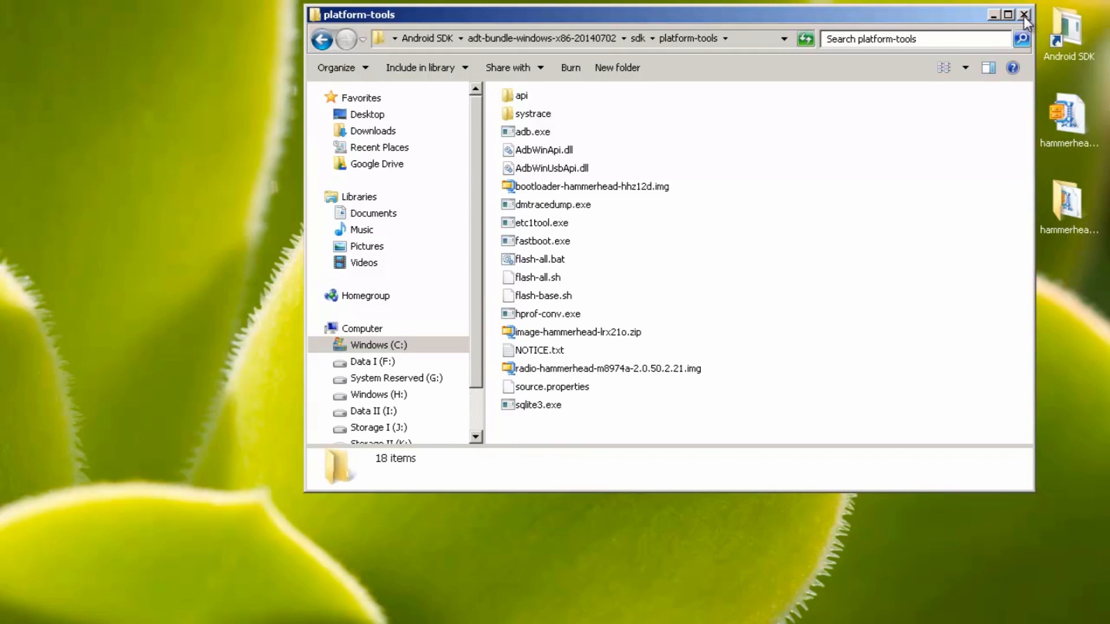
mouse_move(1024, 15)
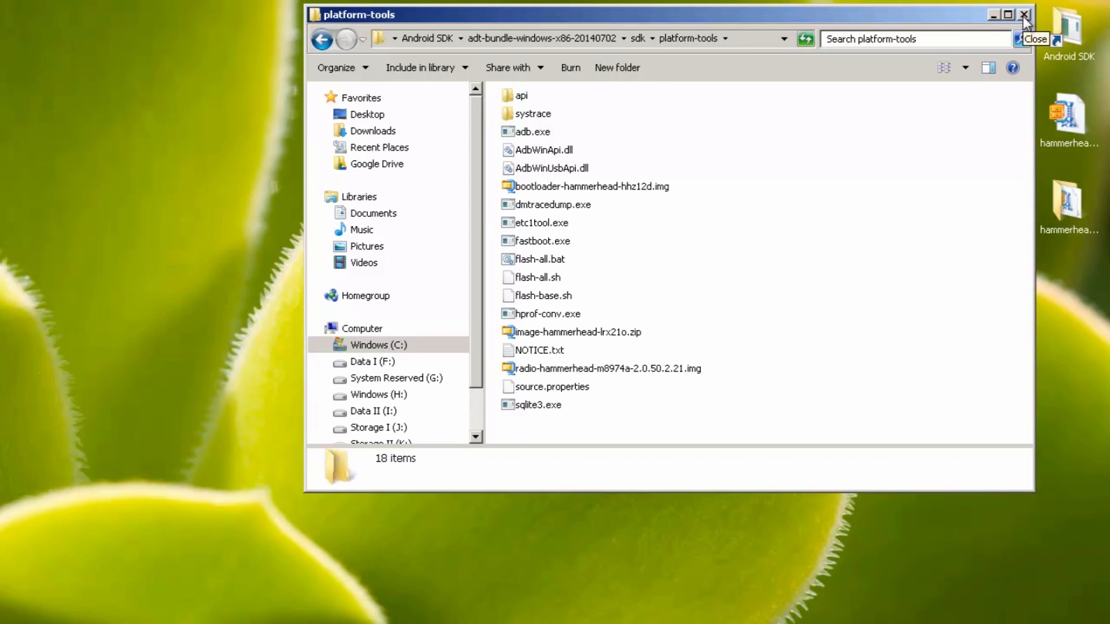
Step: Run flash-all.bat as administrator to flash the factory image onto the Nexus 5
left_click(538, 259)
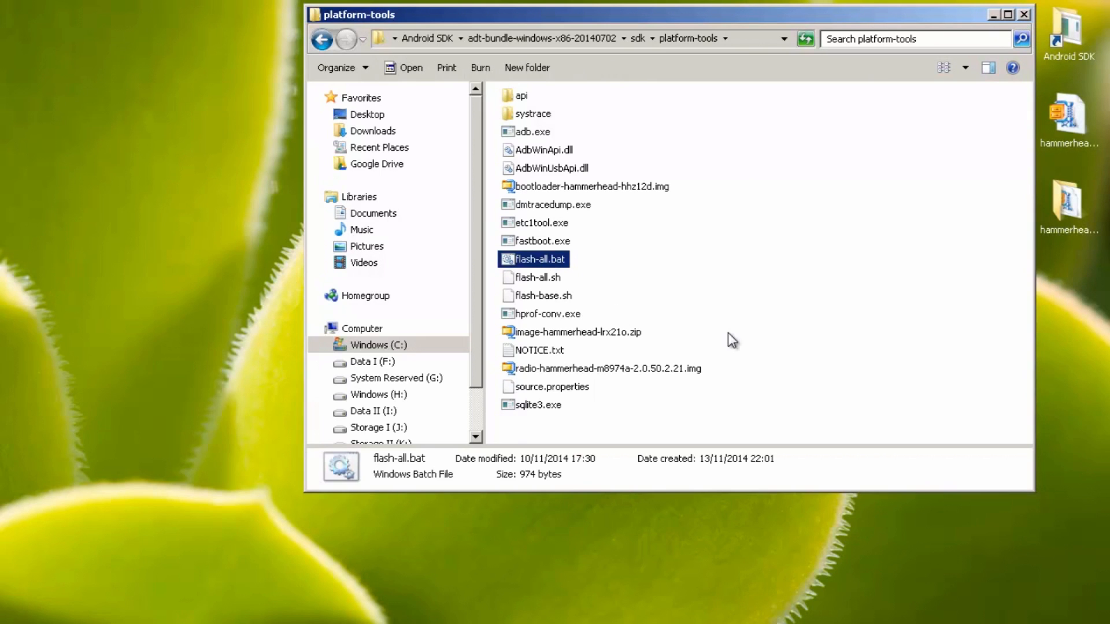
mouse_move(566, 272)
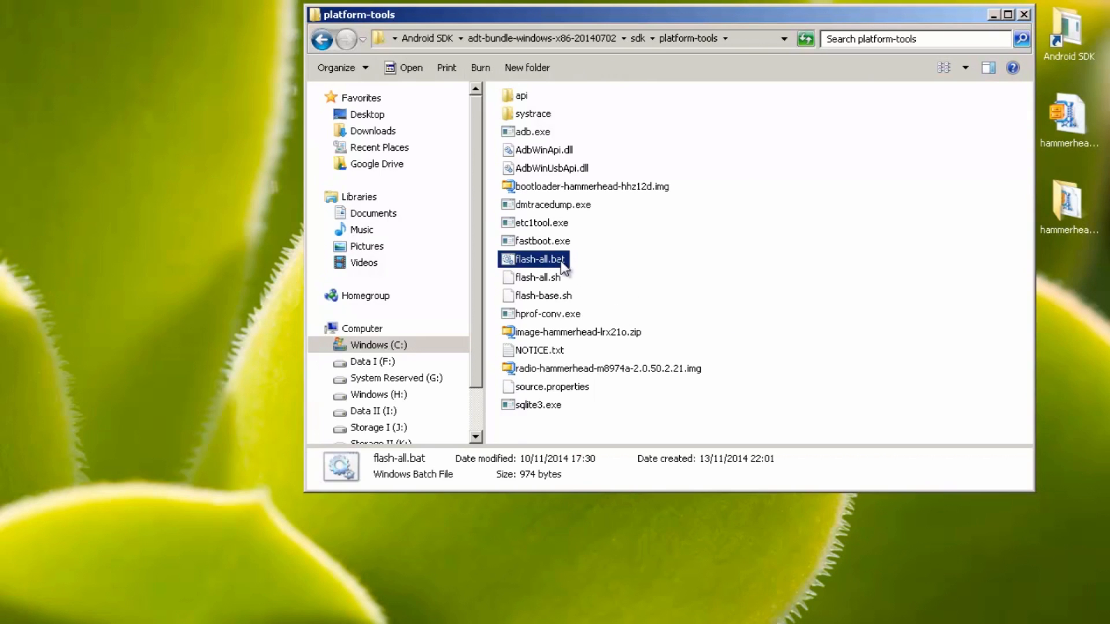
right_click(537, 259)
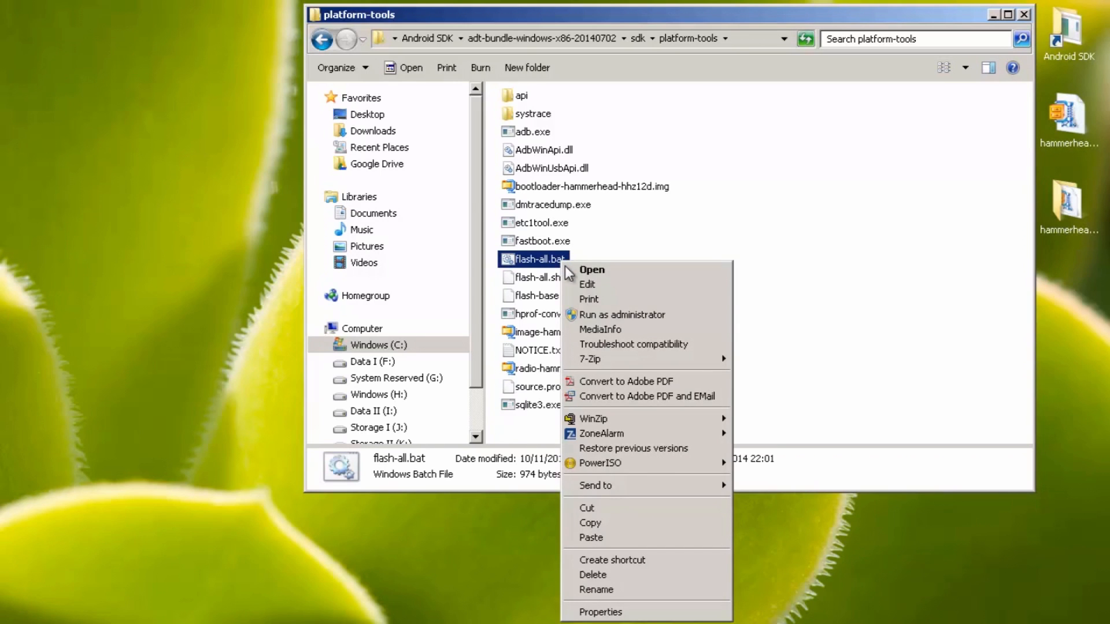
left_click(592, 270)
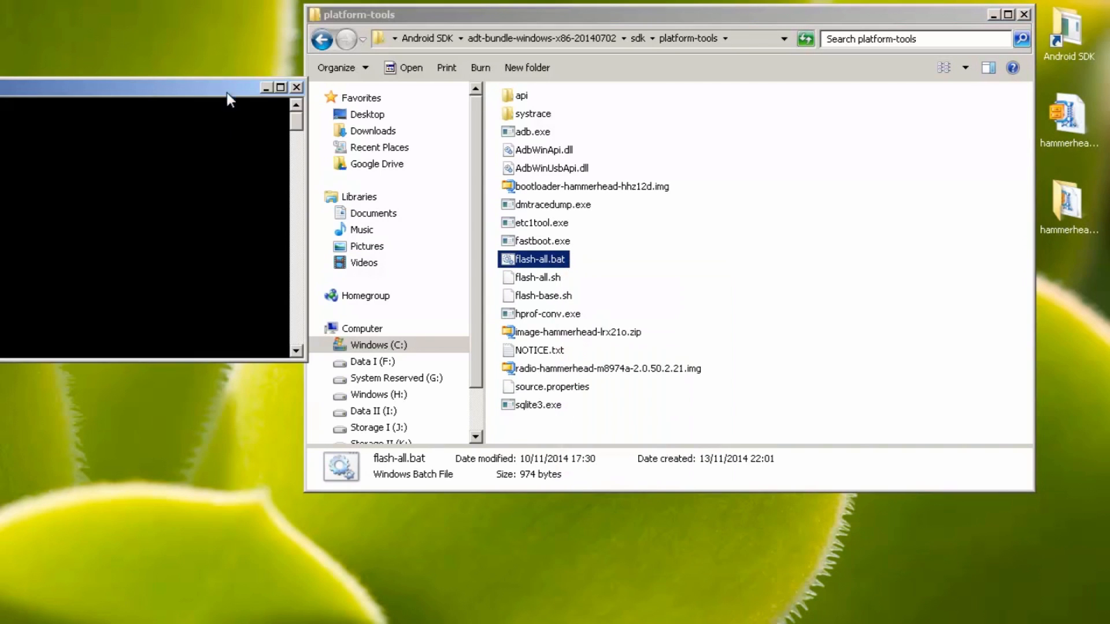
mouse_move(960, 21)
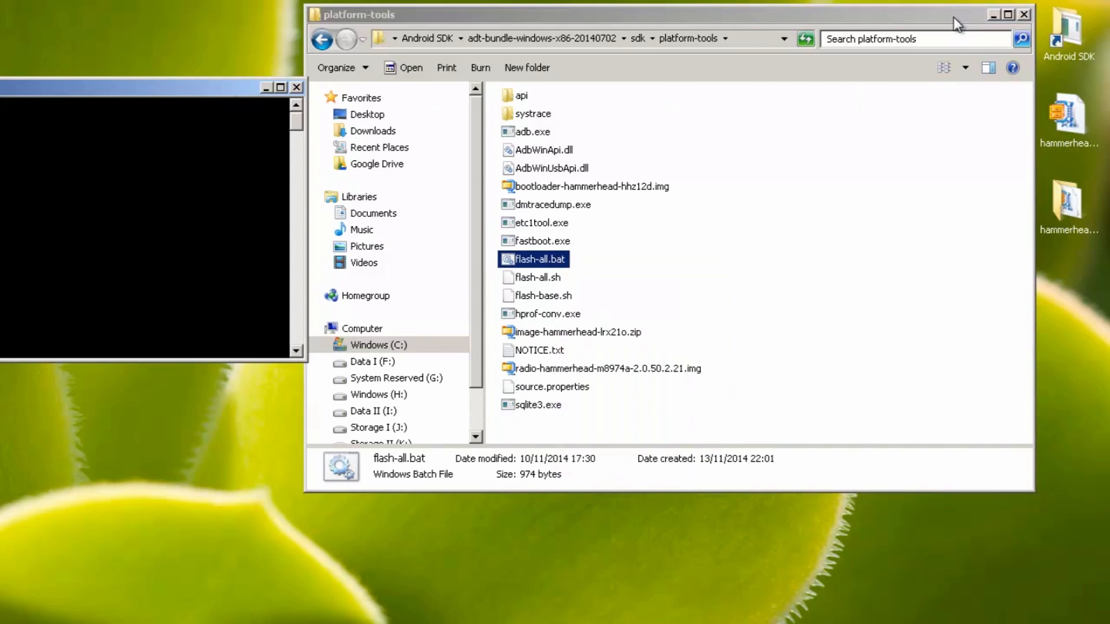
double_click(536, 259)
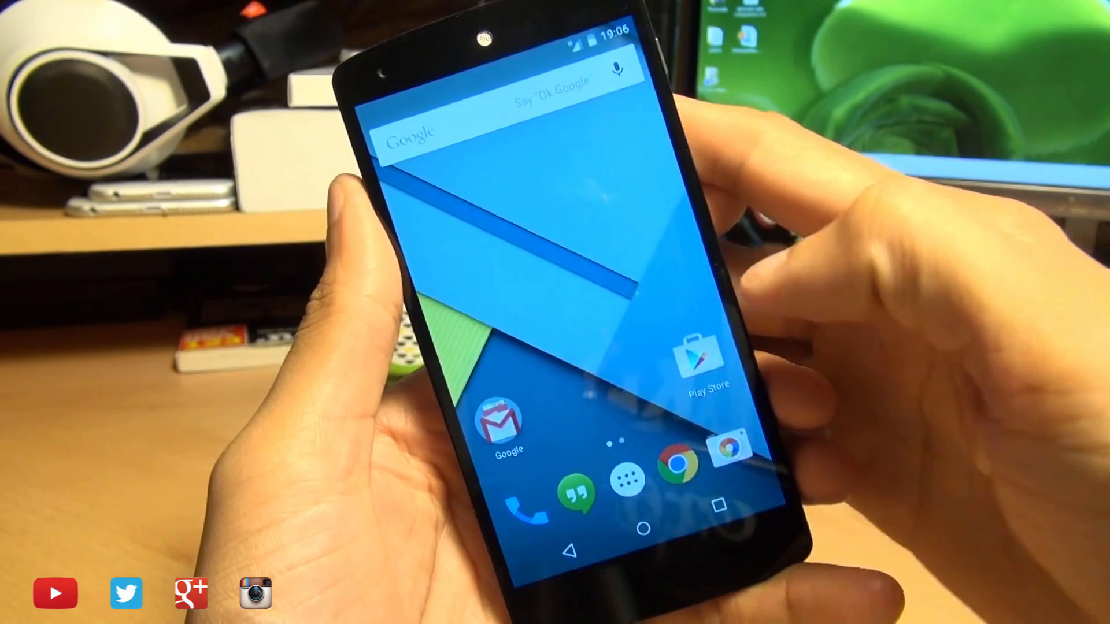
Step: Open the app drawer on the freshly booted Lollipop home screen
left_click(627, 483)
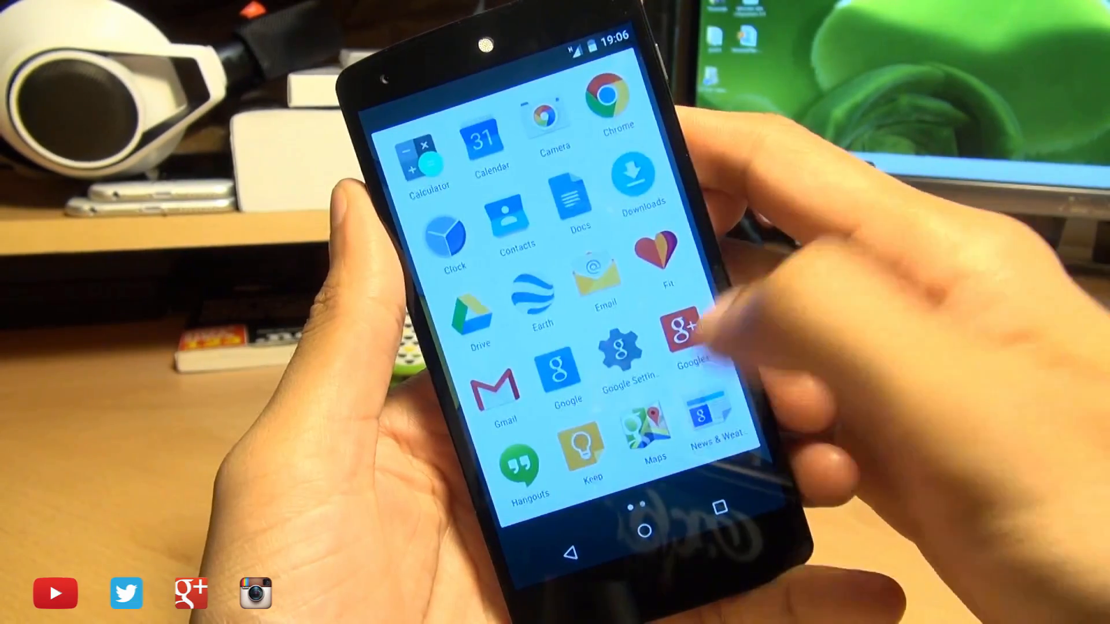